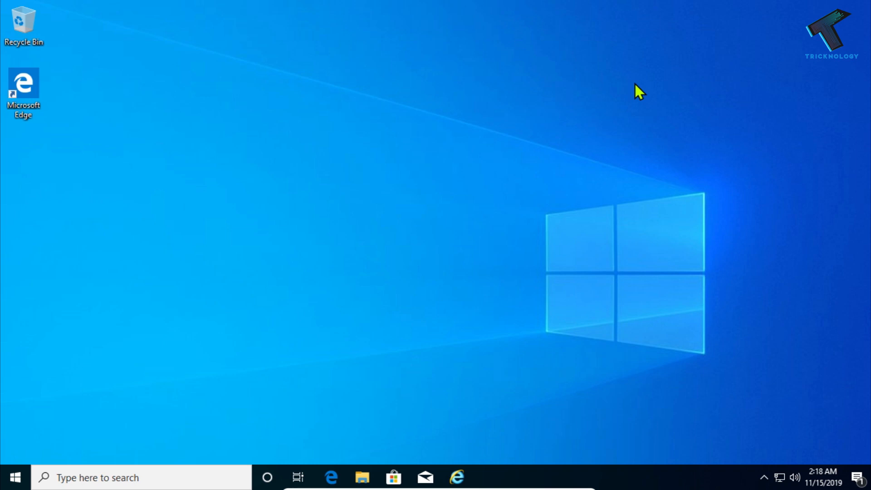
{"action": "mouse_move", "coordinate": [292, 126]}
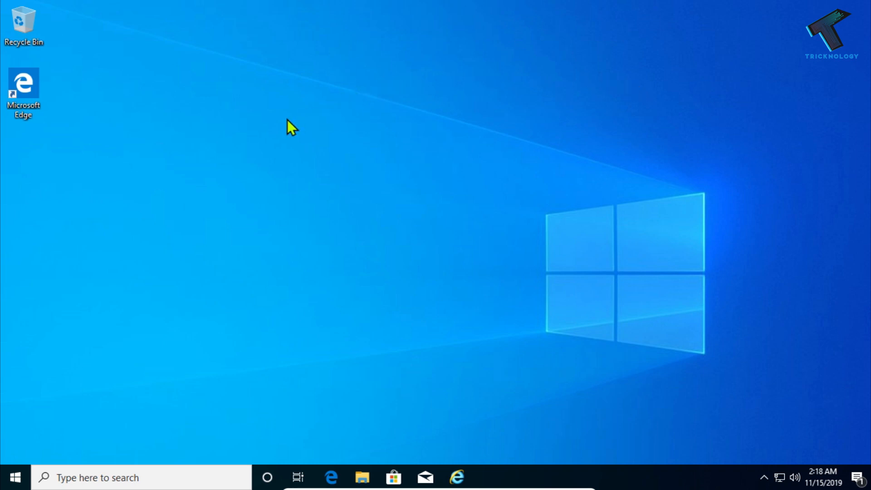
{"action": "mouse_move", "coordinate": [46, 412]}
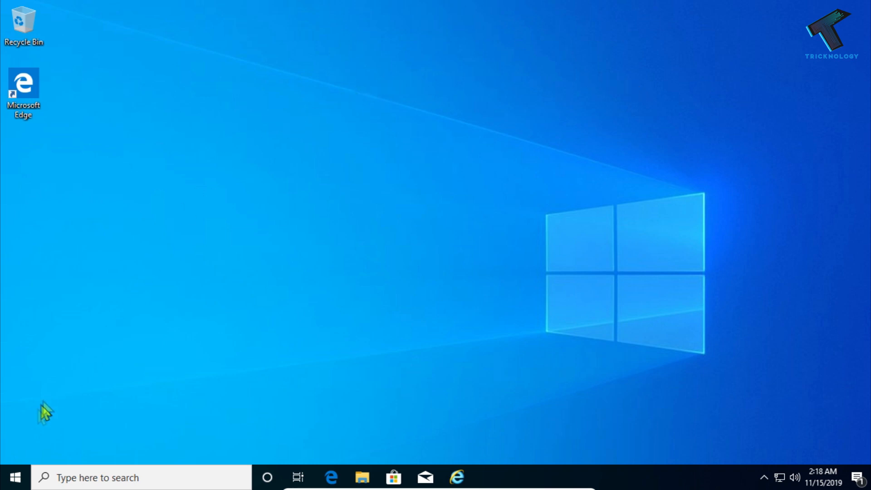
Step: Open the Run box from the Start button's quick menu, ready for the winver command
{"action": "right_click", "coordinate": [14, 478]}
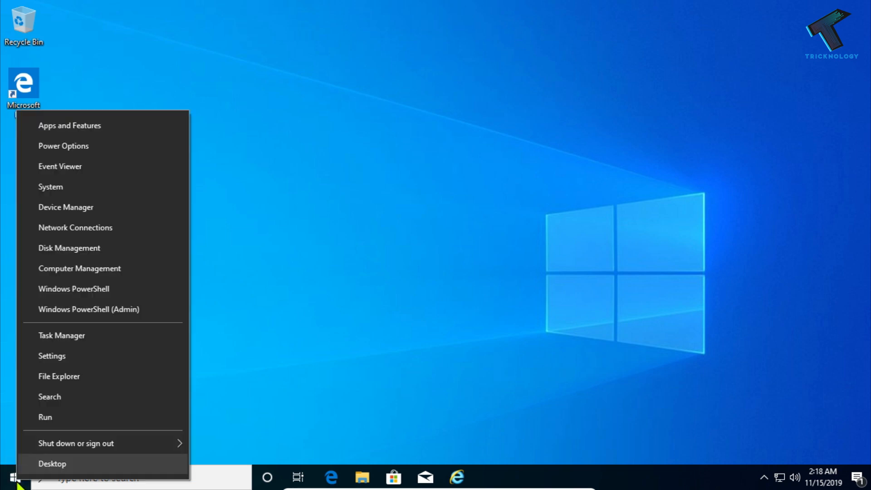
{"action": "mouse_move", "coordinate": [53, 419]}
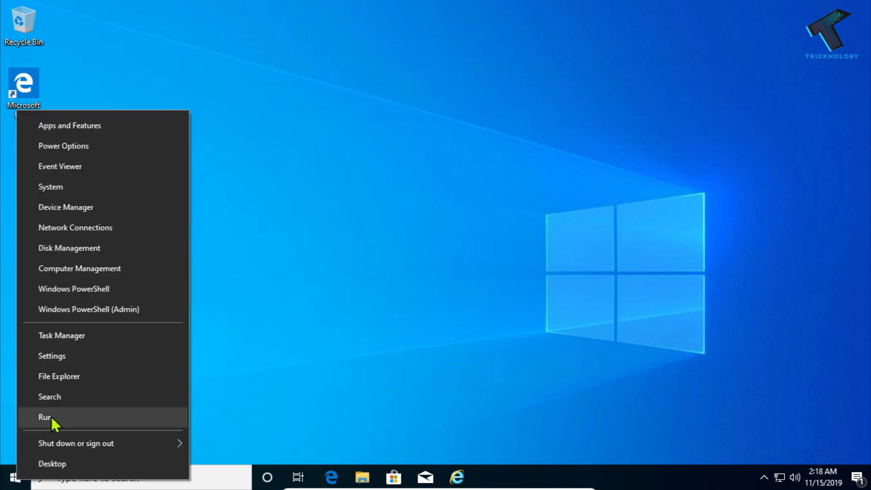
{"action": "left_click", "coordinate": [45, 417]}
{"action": "type", "text": "winver"}
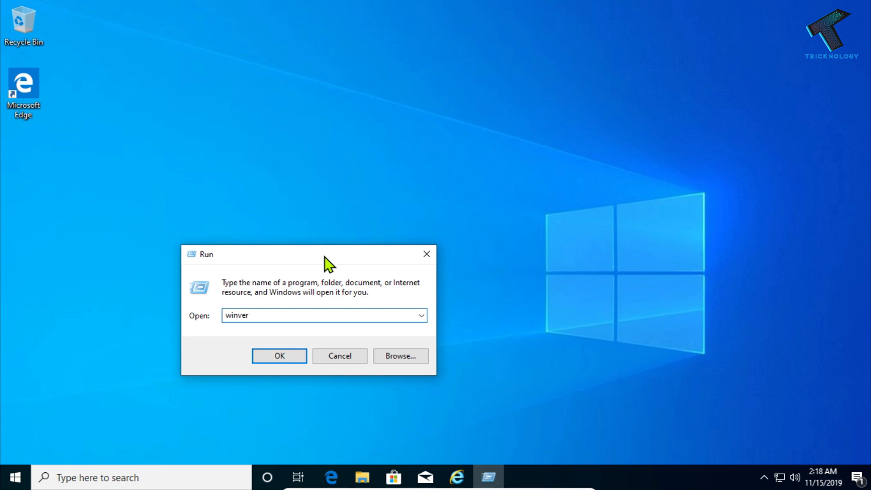
{"action": "mouse_move", "coordinate": [294, 356]}
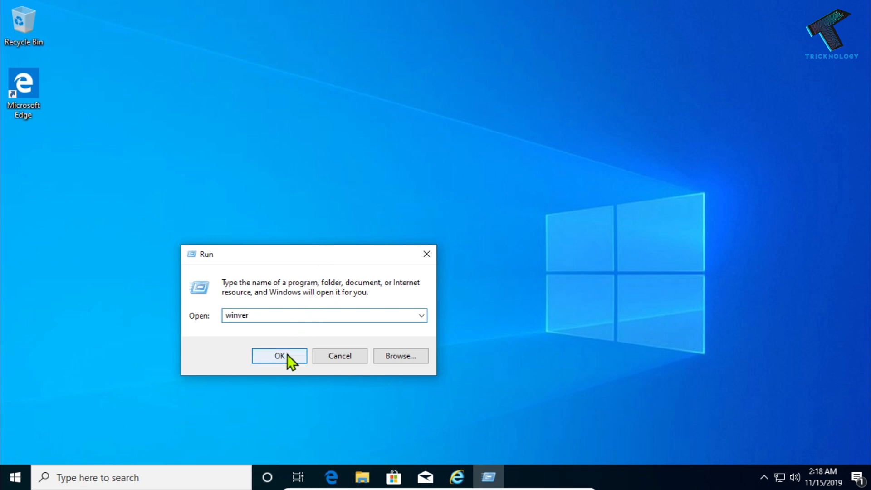
Step: Launch winver, confirm Version 1903 build 18362.476, and close About Windows
{"action": "left_click", "coordinate": [279, 355]}
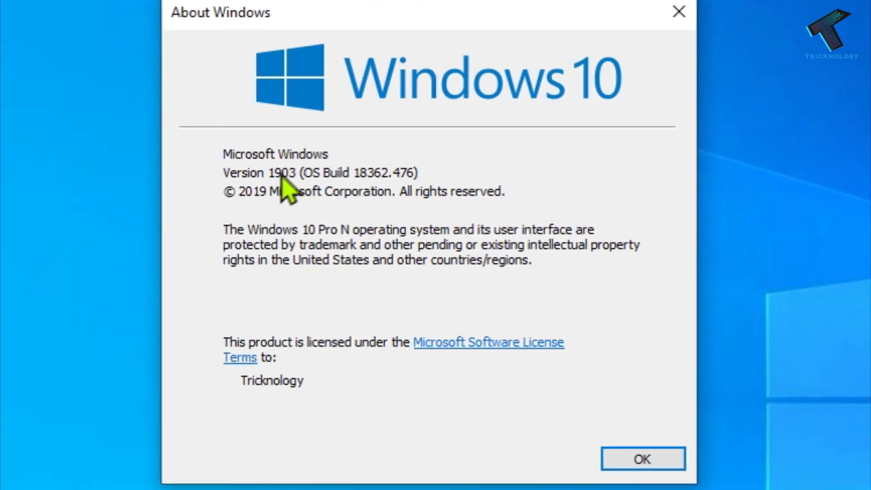
{"action": "mouse_move", "coordinate": [289, 167]}
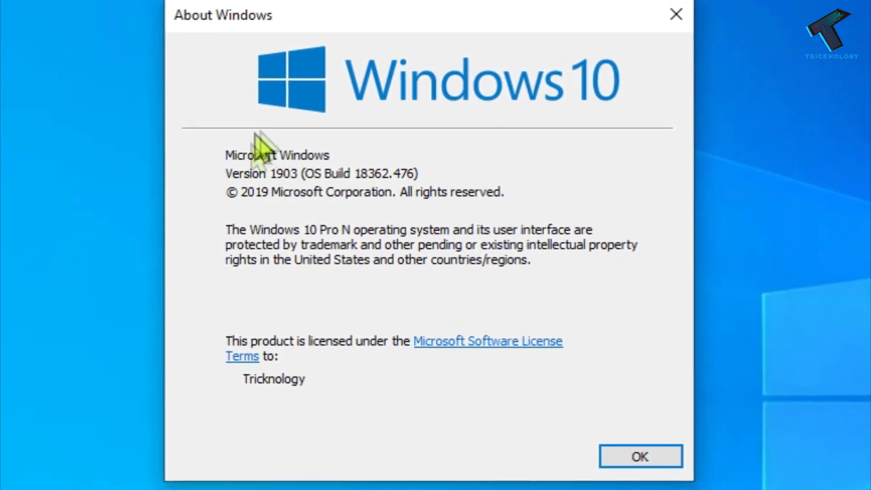
{"action": "mouse_move", "coordinate": [300, 172]}
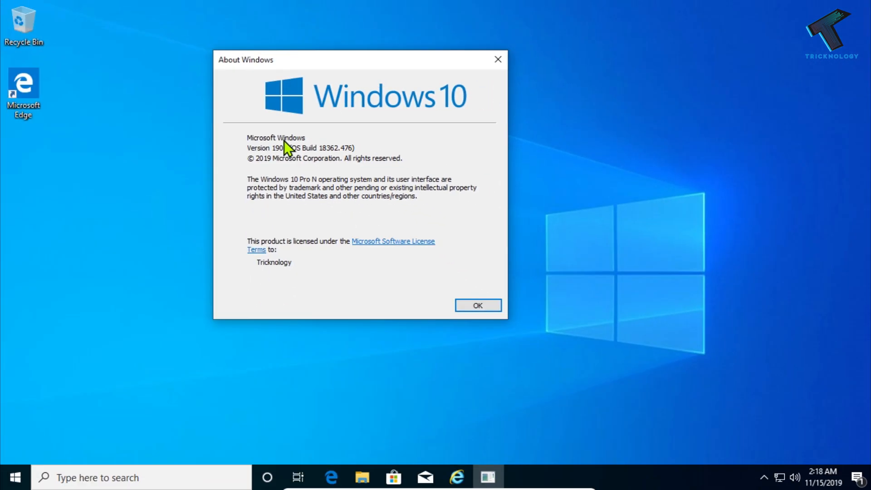
{"action": "mouse_move", "coordinate": [304, 153]}
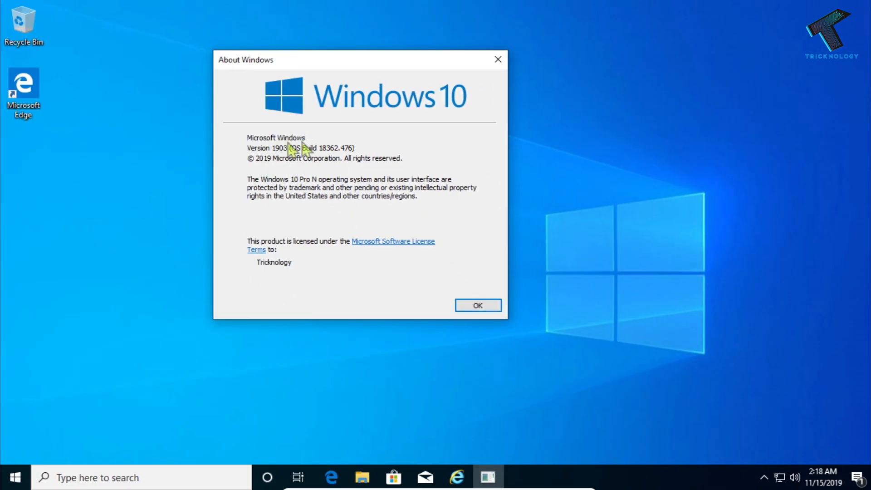
{"action": "left_click", "coordinate": [476, 305]}
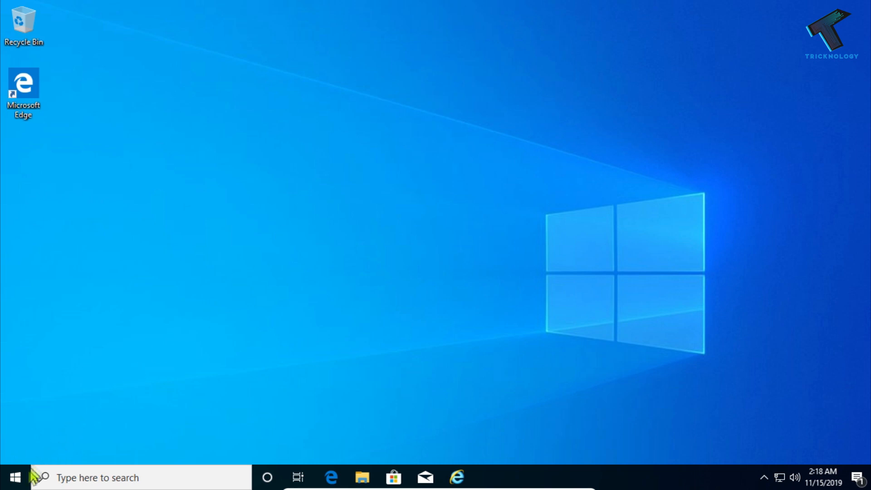
Step: Browse Google results for 'windows 10 1909' in Internet Explorer from the Start menu
{"action": "left_click", "coordinate": [14, 478]}
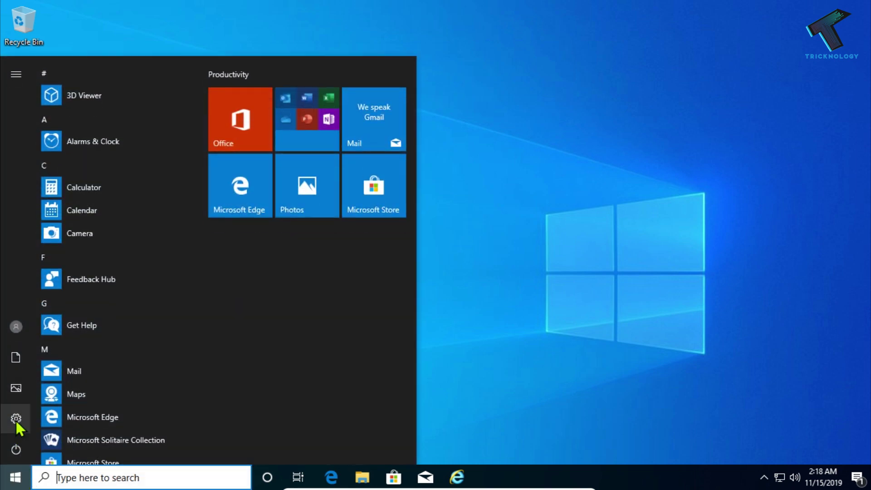
{"action": "mouse_move", "coordinate": [15, 419]}
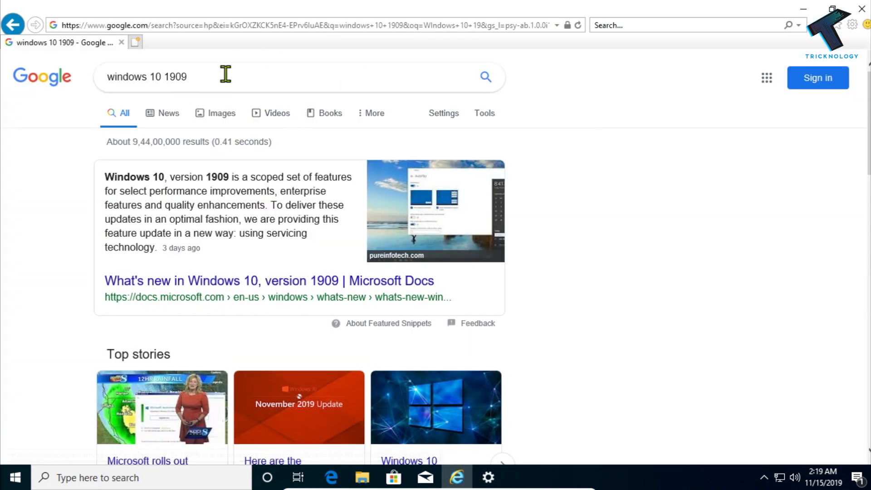
{"action": "scroll", "scroll_direction": "down", "scroll_amount": 3}
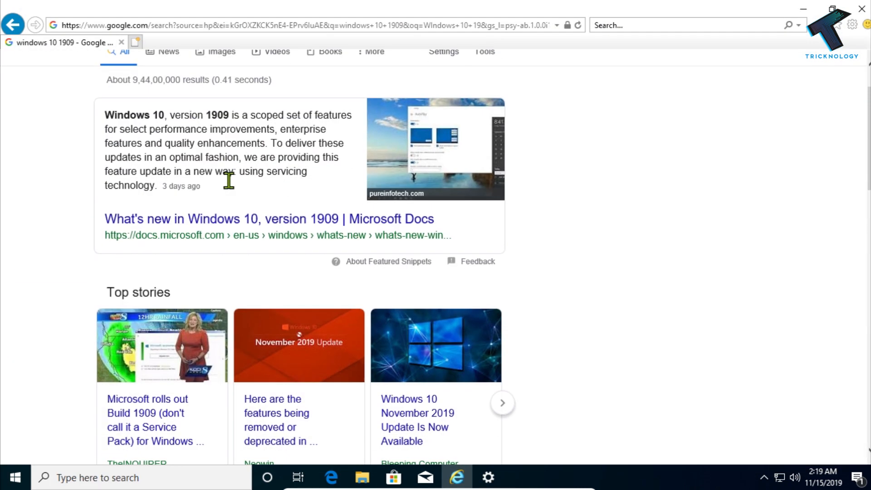
{"action": "scroll", "scroll_direction": "up", "scroll_amount": 3}
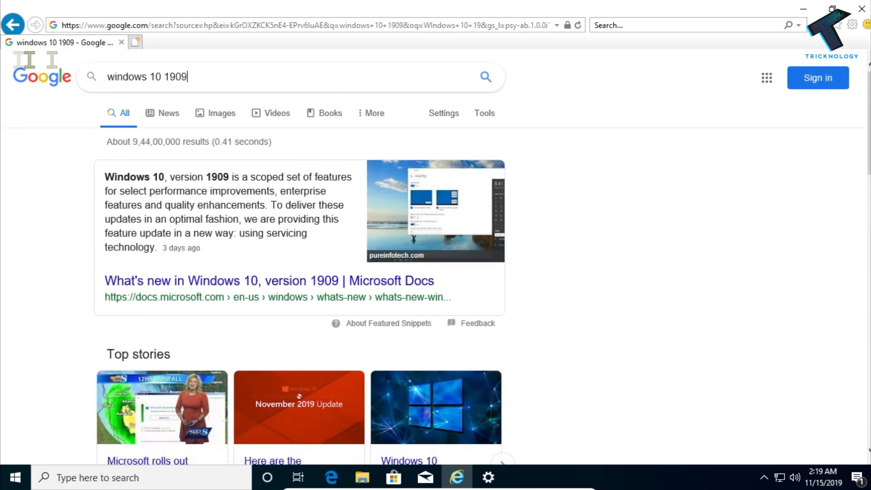
{"action": "scroll", "scroll_direction": "down", "scroll_amount": 3}
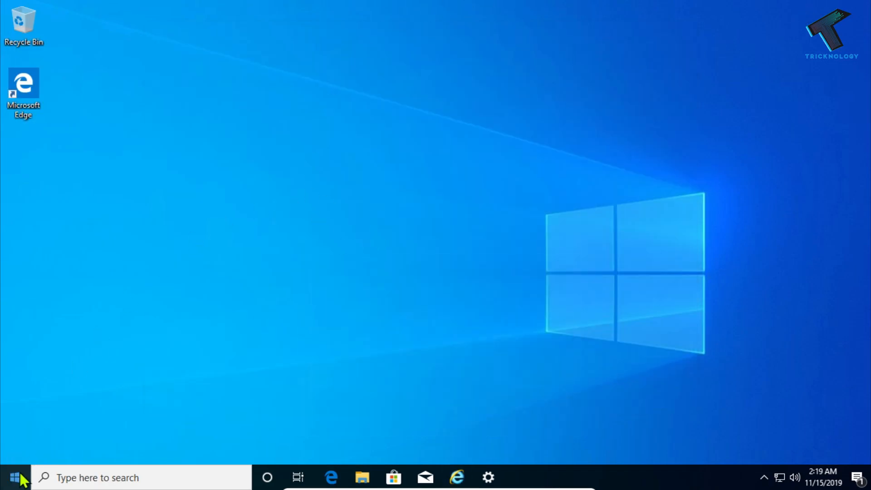
{"action": "mouse_move", "coordinate": [8, 474]}
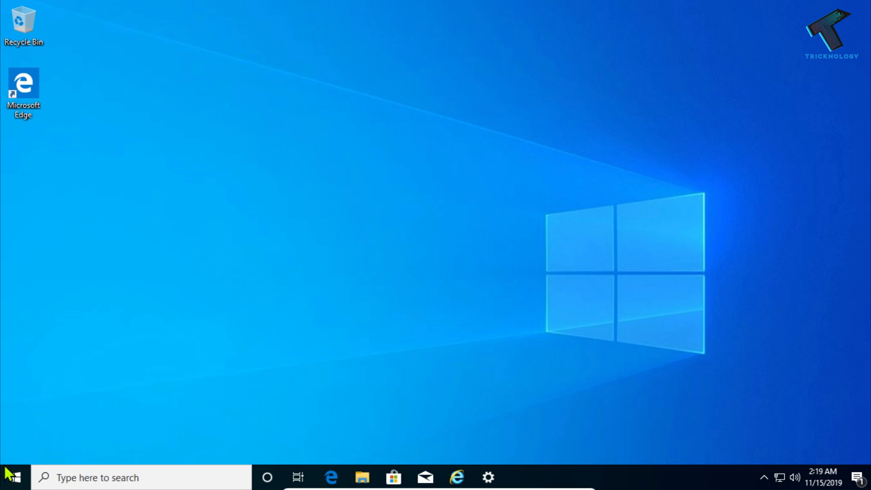
{"action": "mouse_move", "coordinate": [509, 416]}
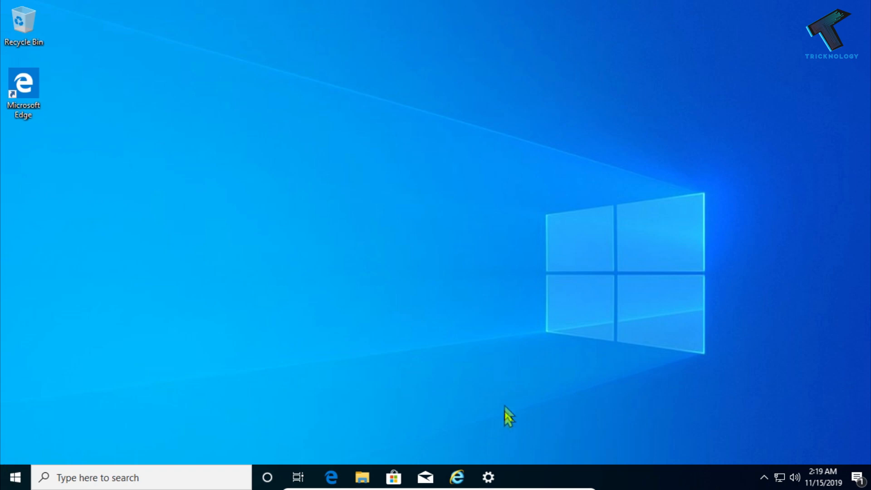
Step: Launch the Settings app showing the Windows Settings home categories
{"action": "left_click", "coordinate": [488, 477]}
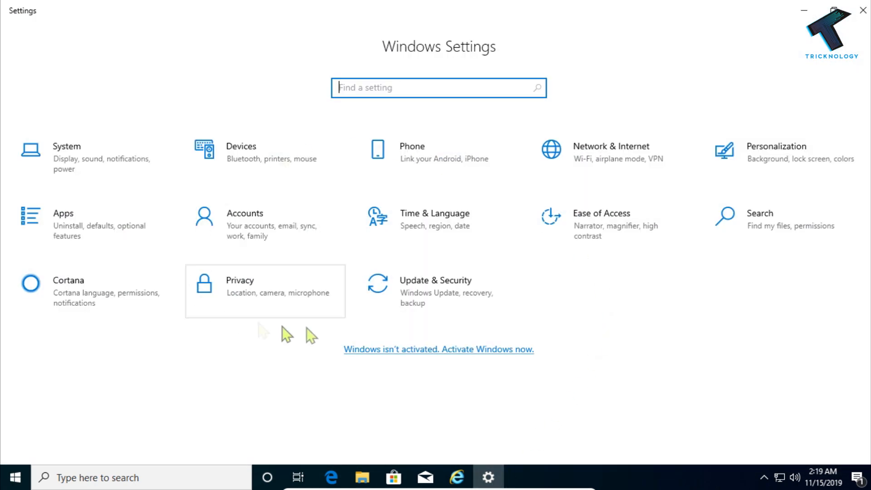
{"action": "mouse_move", "coordinate": [439, 292]}
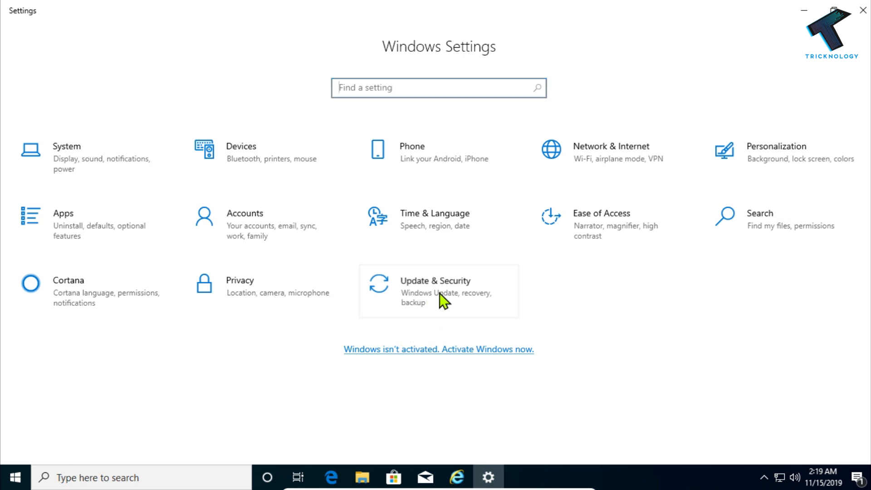
Step: Go to Update & Security's Windows Update page offering version 1909, with the window maximized
{"action": "left_click", "coordinate": [438, 290]}
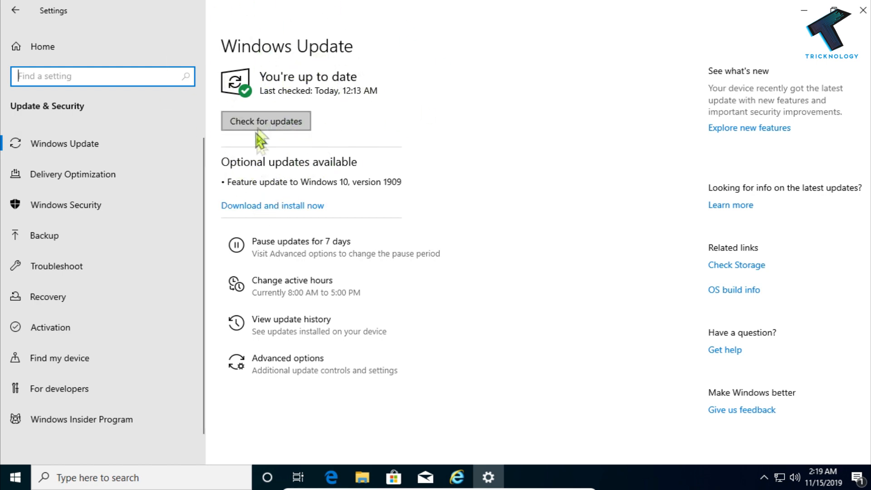
{"action": "mouse_move", "coordinate": [269, 209]}
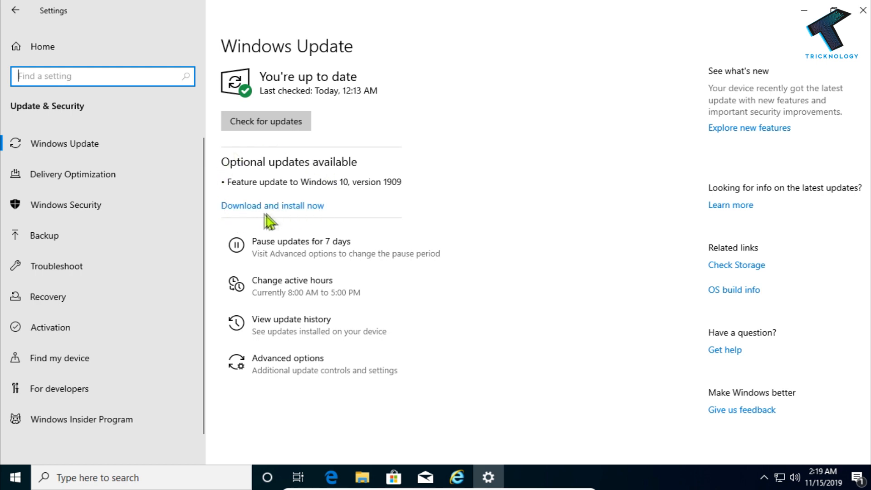
{"action": "mouse_move", "coordinate": [333, 196]}
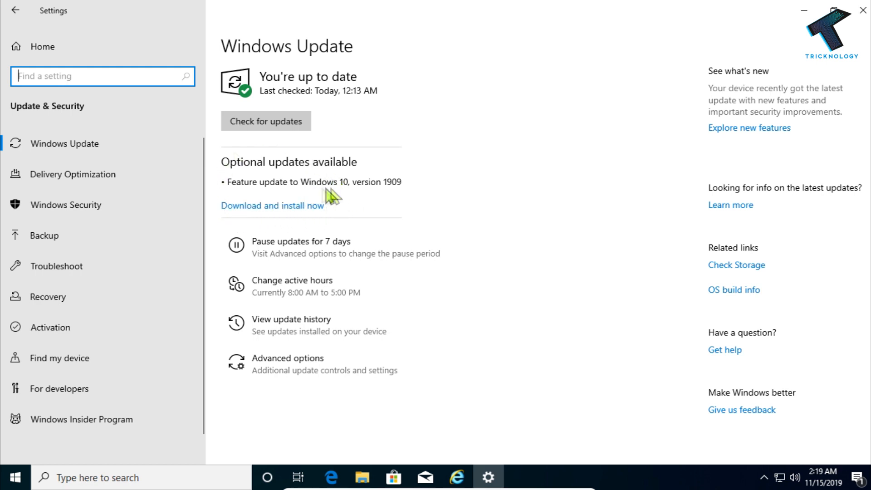
{"action": "mouse_move", "coordinate": [414, 204]}
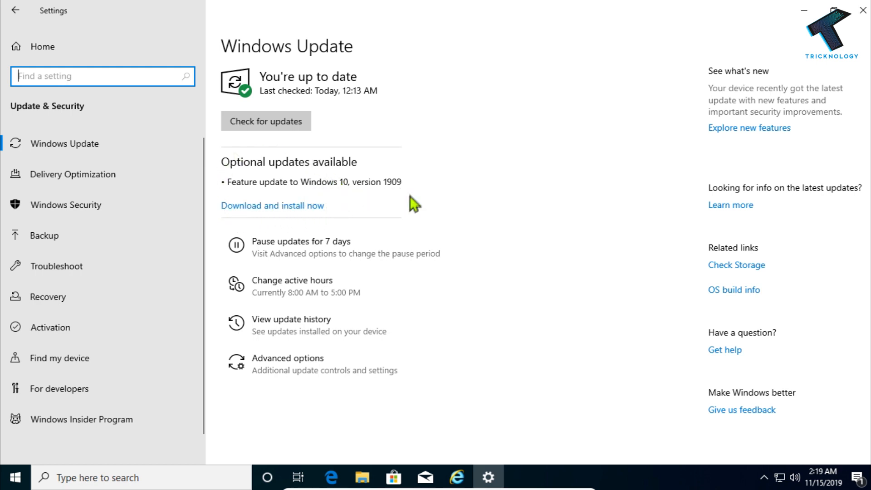
{"action": "left_click", "coordinate": [844, 11]}
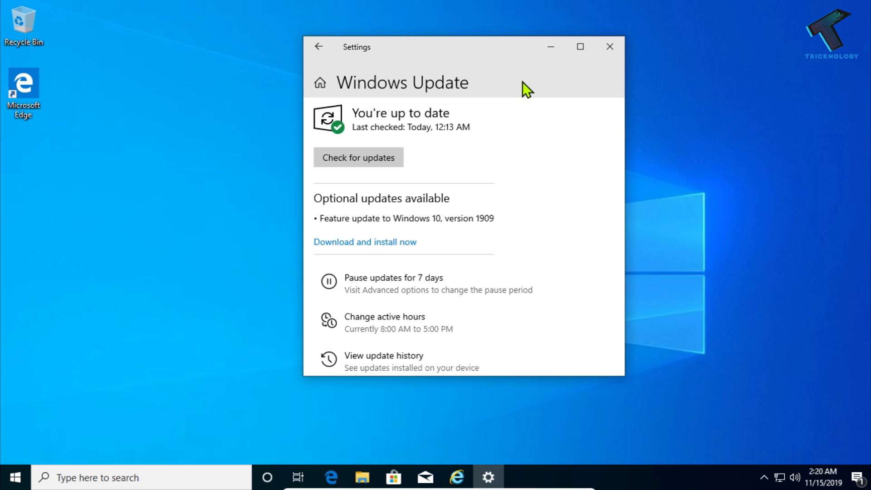
{"action": "mouse_move", "coordinate": [585, 56]}
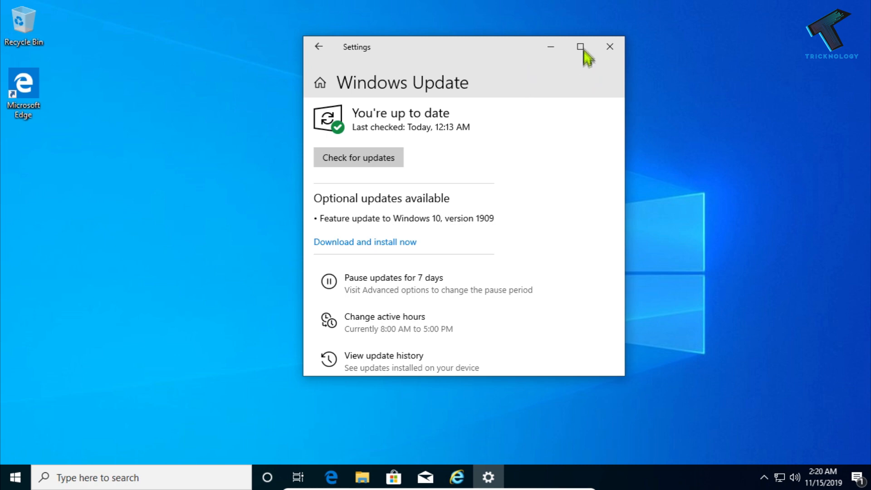
{"action": "left_click", "coordinate": [579, 46]}
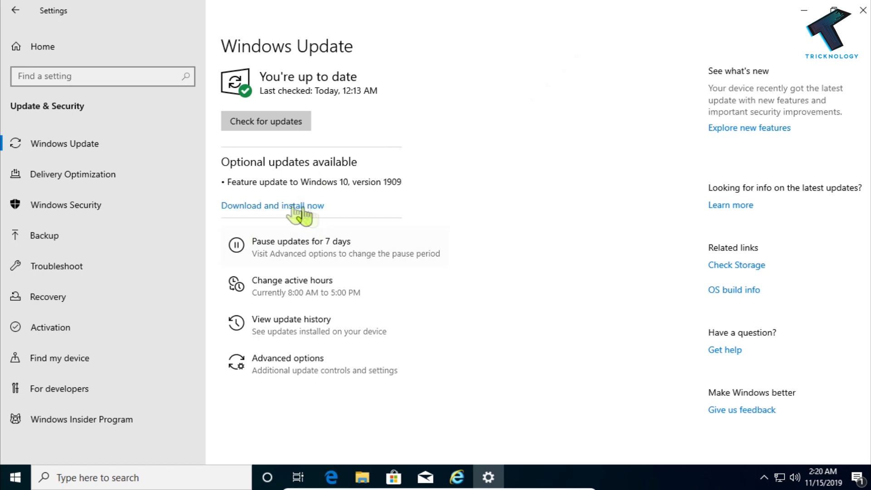
{"action": "mouse_move", "coordinate": [291, 215]}
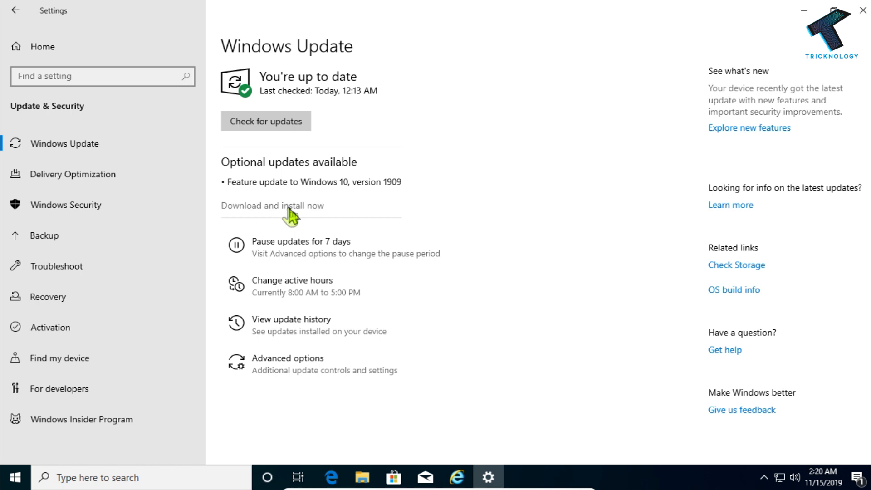
Step: Request download and install of the optional Windows 10 version 1909 feature update
{"action": "left_click", "coordinate": [266, 121]}
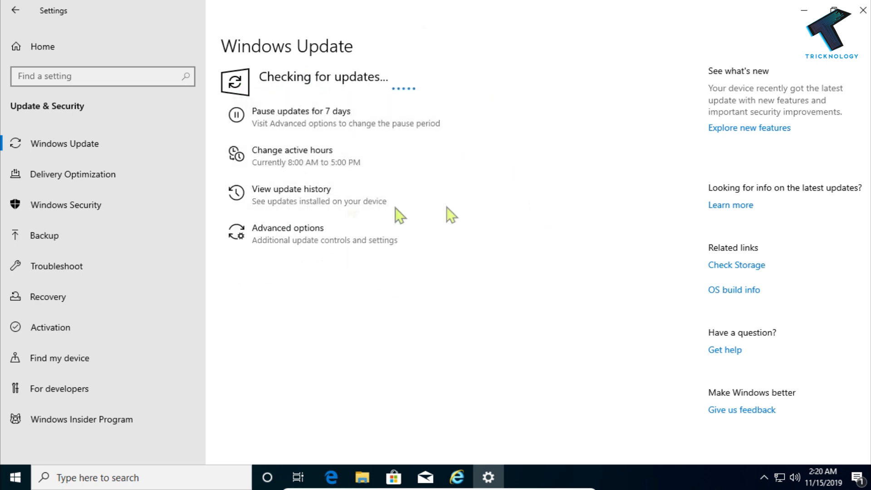
{"action": "mouse_move", "coordinate": [508, 388]}
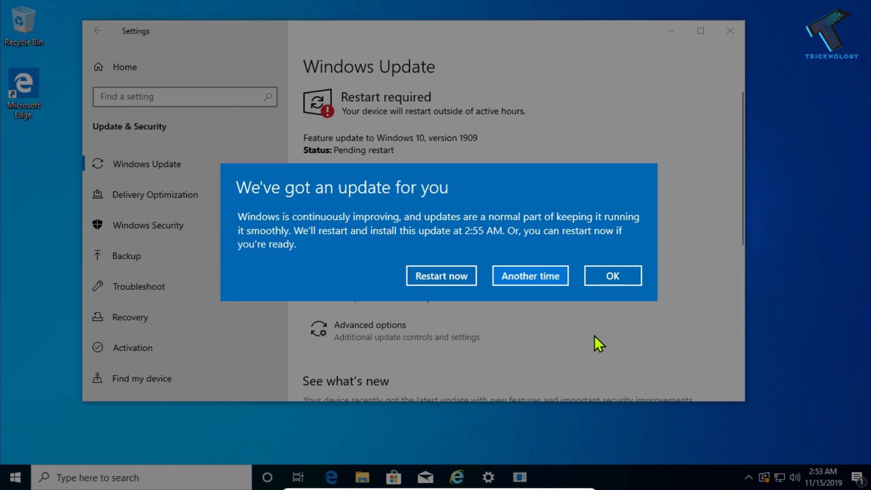
Step: Dismiss the 'We've got an update for you' notice and restart now to finish installing
{"action": "left_click", "coordinate": [612, 276]}
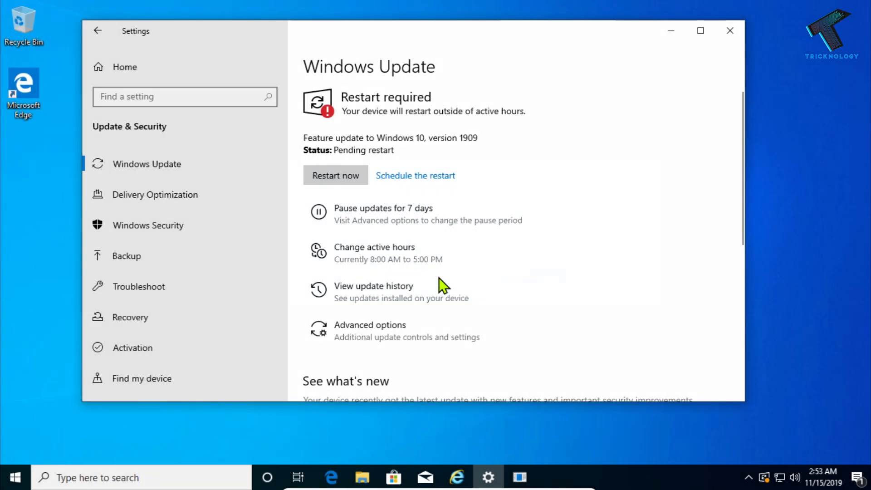
{"action": "left_click", "coordinate": [335, 175]}
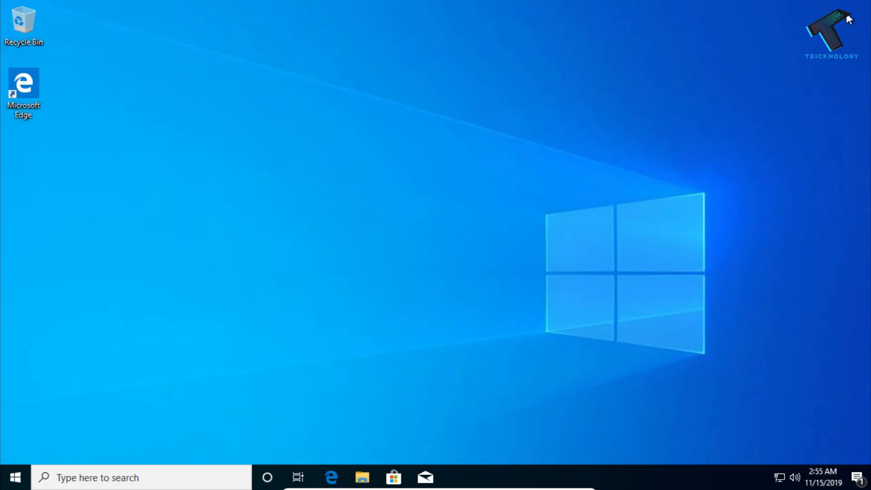
{"action": "mouse_move", "coordinate": [439, 233]}
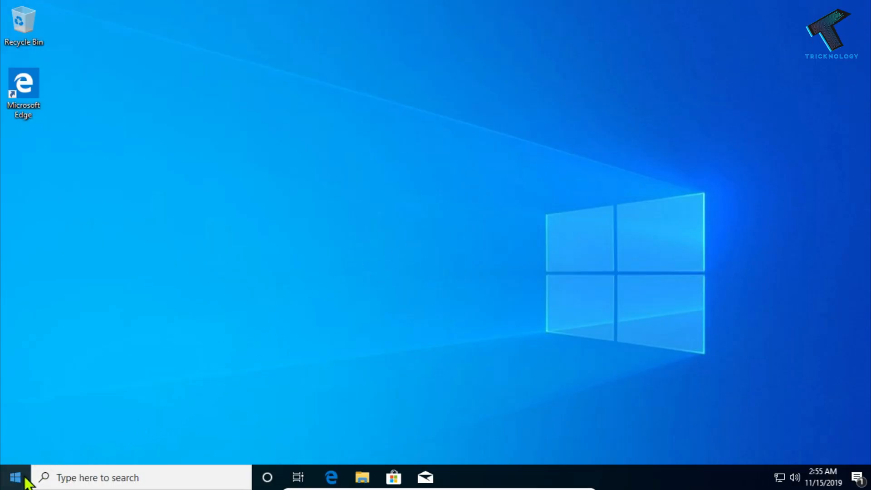
Step: Bring up the Start button's Win+X quick-link system tools menu on the desktop
{"action": "right_click", "coordinate": [13, 477]}
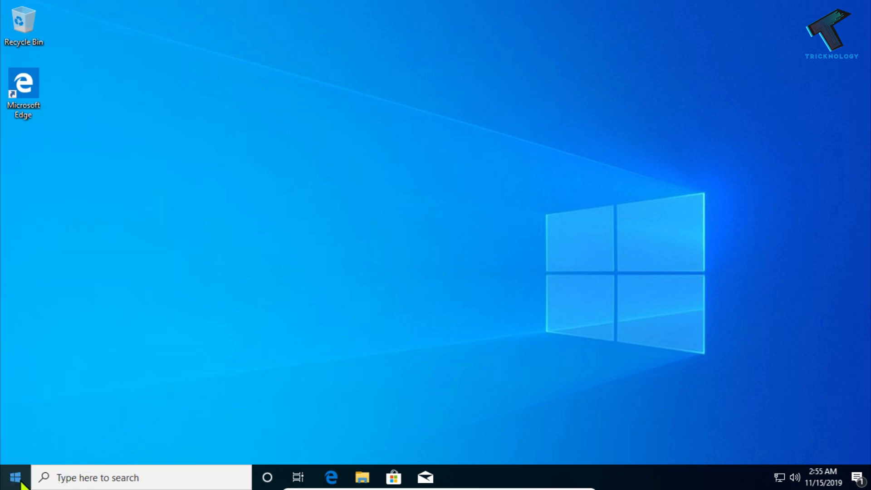
{"action": "right_click", "coordinate": [13, 477]}
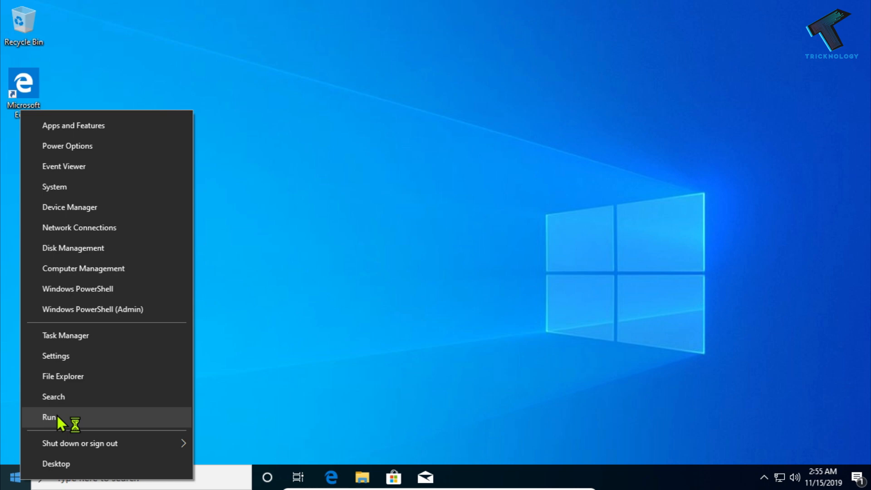
Step: Run winver again to show About Windows reporting Version 1909, build 18363.476
{"action": "left_click", "coordinate": [49, 417]}
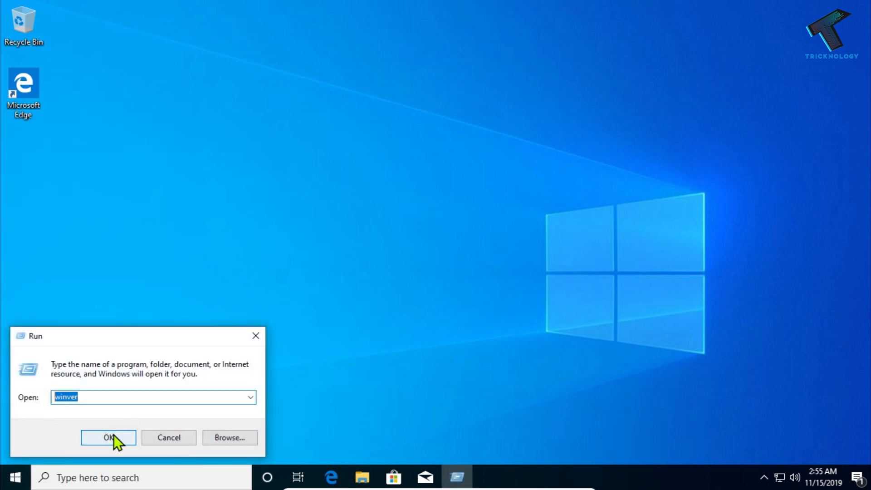
{"action": "left_click", "coordinate": [108, 438]}
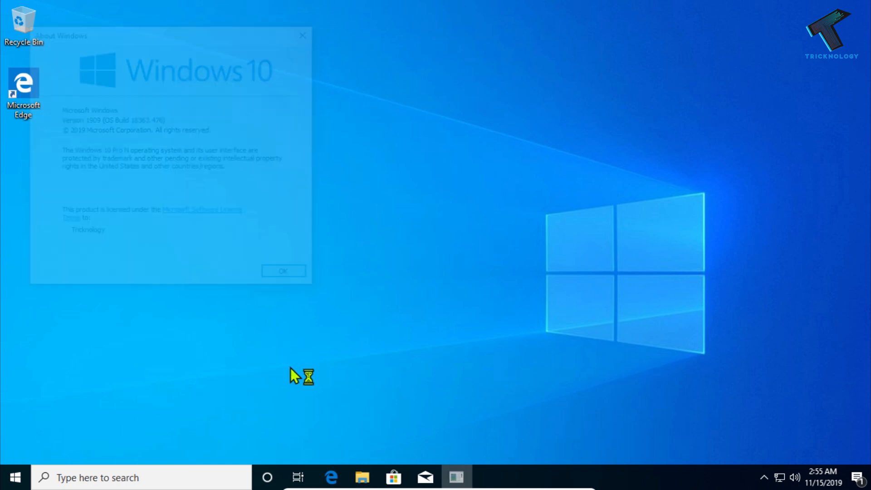